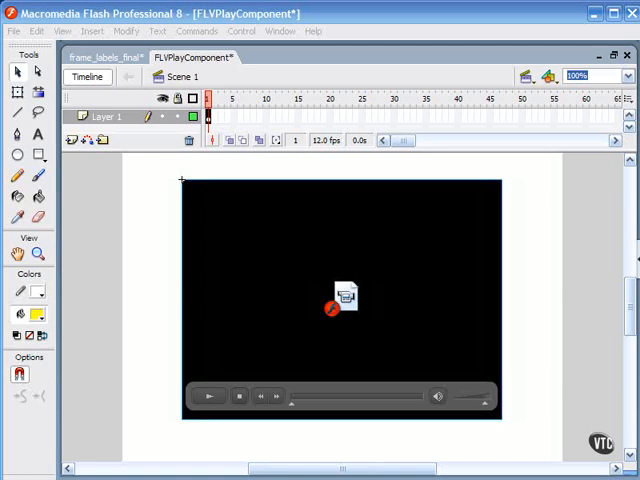
mouse_move(248, 356)
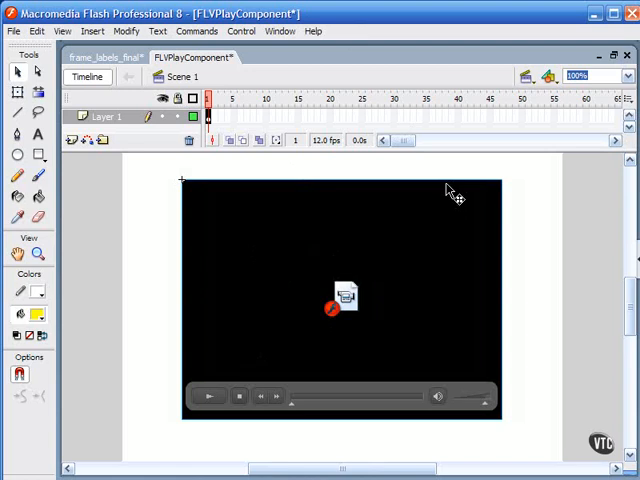
mouse_move(476, 292)
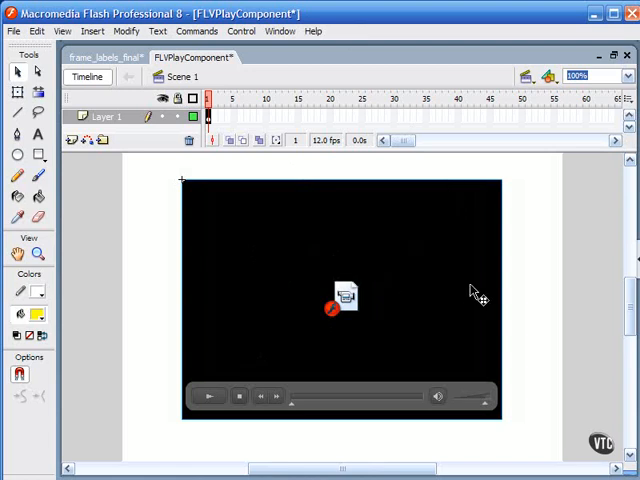
mouse_move(342, 284)
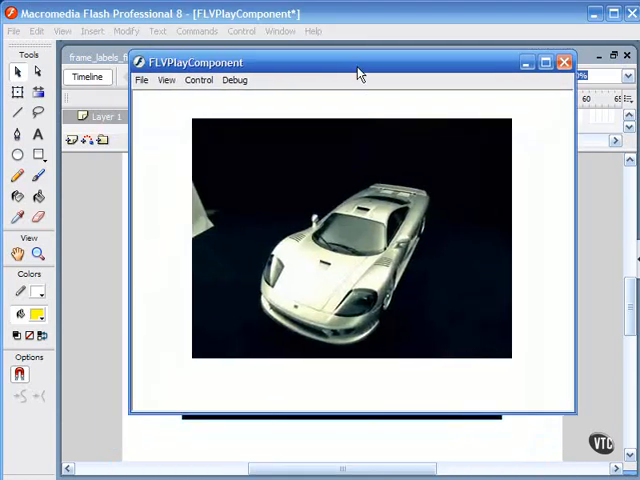
mouse_move(384, 136)
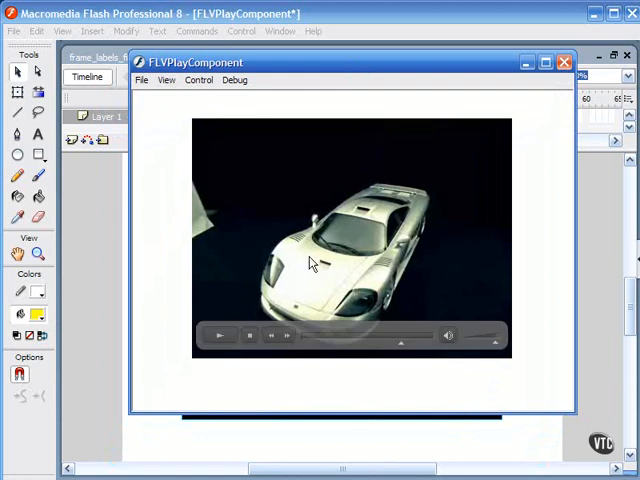
Step: Pause and then play the car video using the FLV component's playback controls
left_click(220, 336)
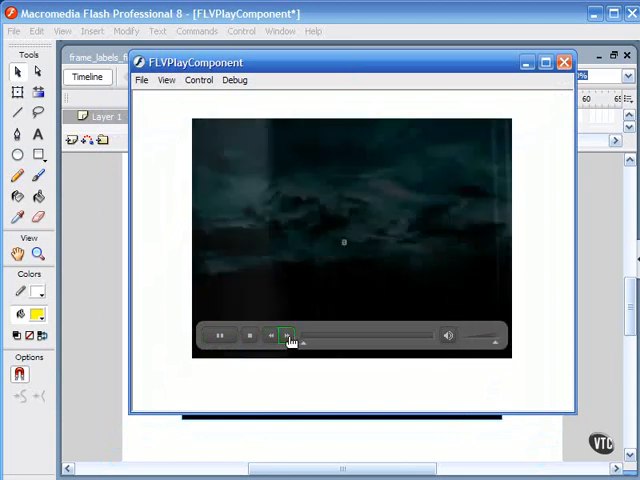
left_click(288, 336)
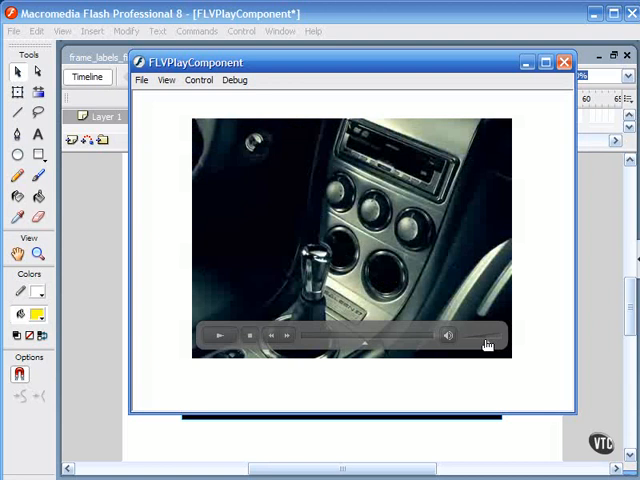
mouse_move(484, 340)
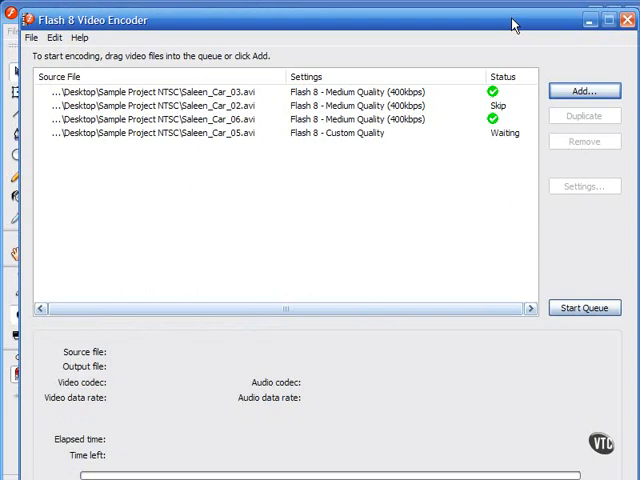
mouse_move(502, 20)
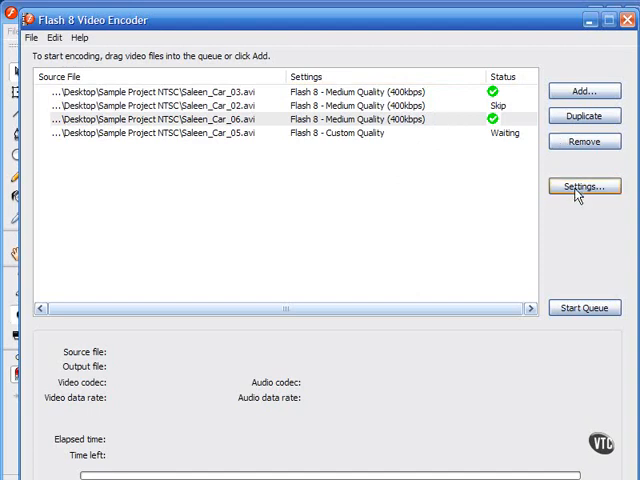
mouse_move(474, 132)
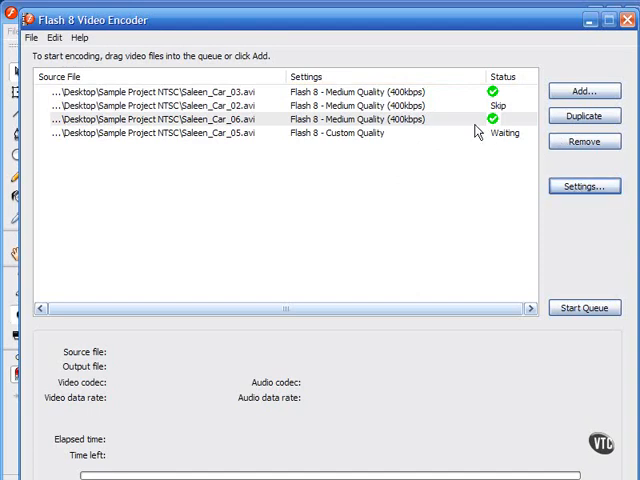
Step: Select the Saleen_Car_06.avi clip in the encoder queue
left_click(584, 188)
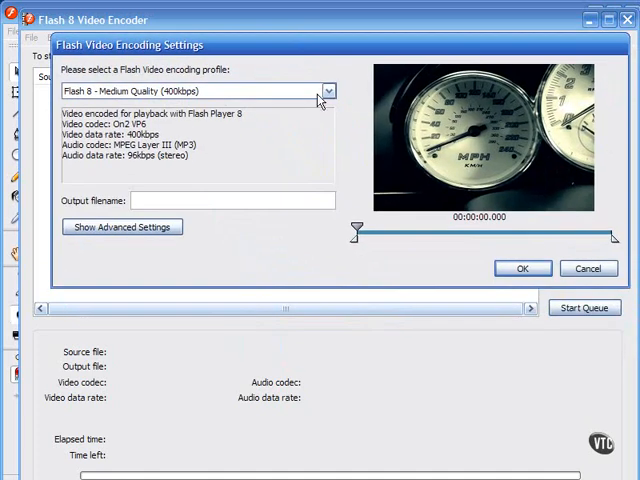
Step: Review the encoding profile list and keep Flash 8 - Medium Quality selected
left_click(328, 90)
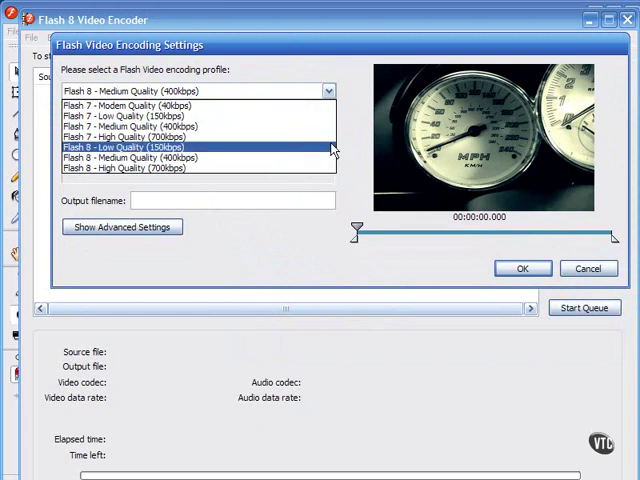
left_click(122, 228)
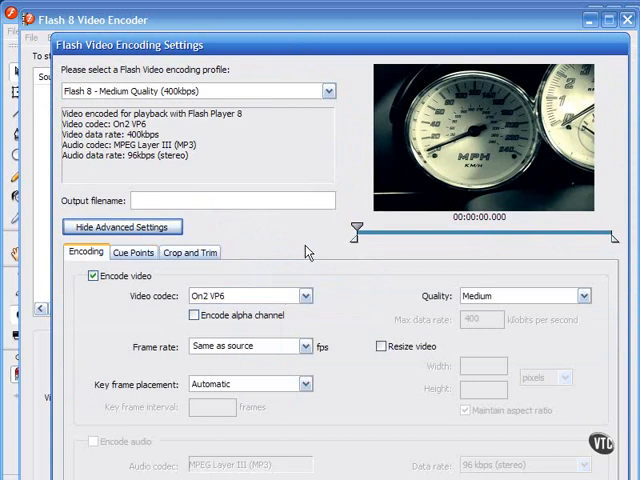
mouse_move(330, 312)
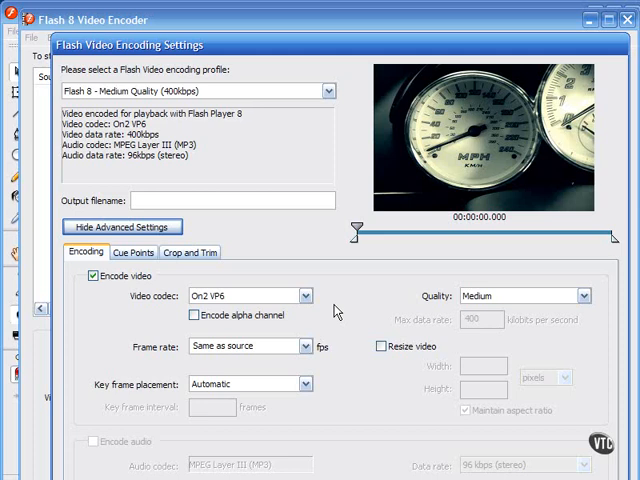
mouse_move(324, 300)
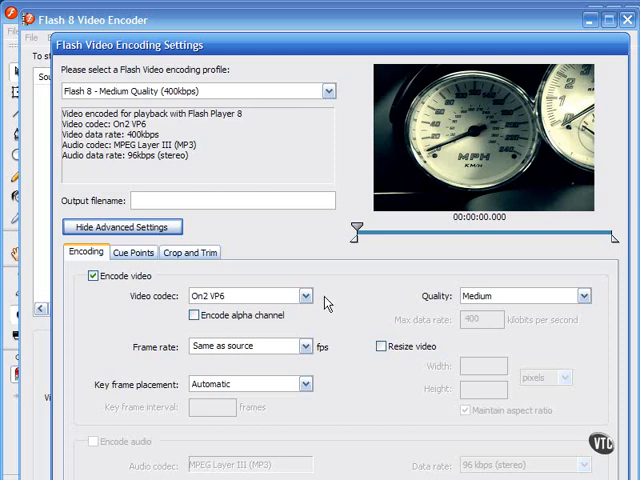
mouse_move(336, 302)
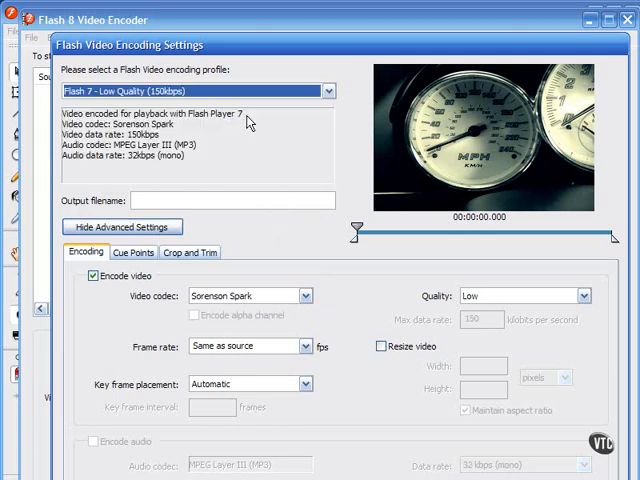
mouse_move(304, 336)
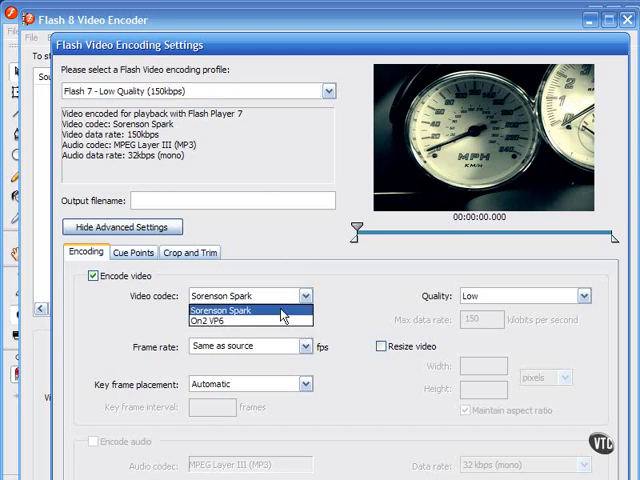
mouse_move(224, 222)
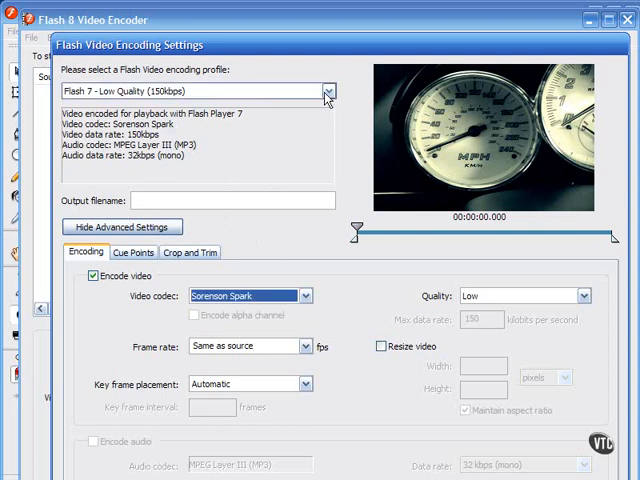
Step: Switch the profile to Flash 8 - Low Quality and check its available video codecs
left_click(324, 90)
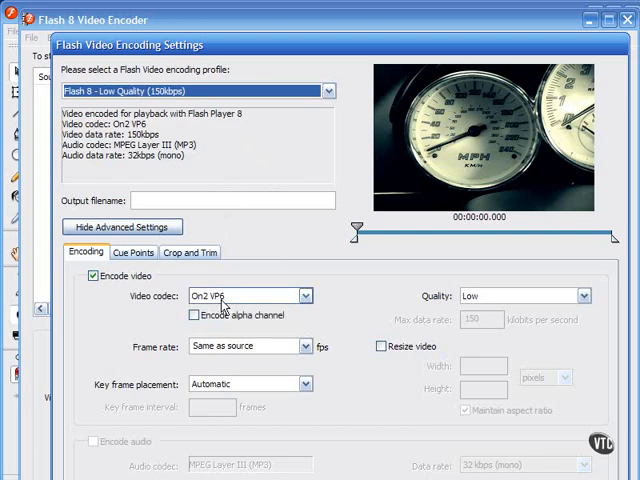
left_click(304, 296)
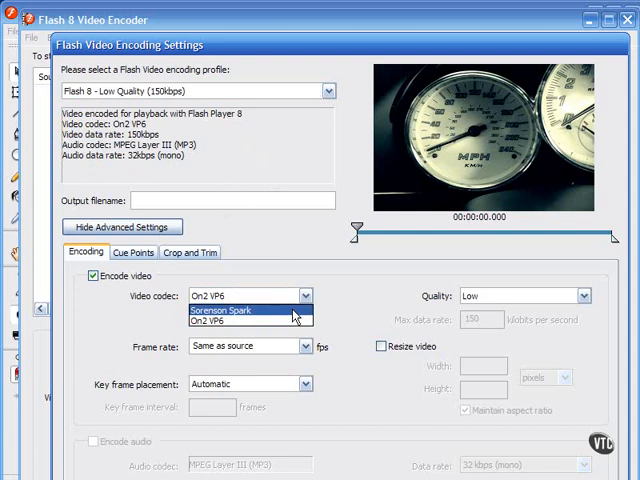
left_click(244, 308)
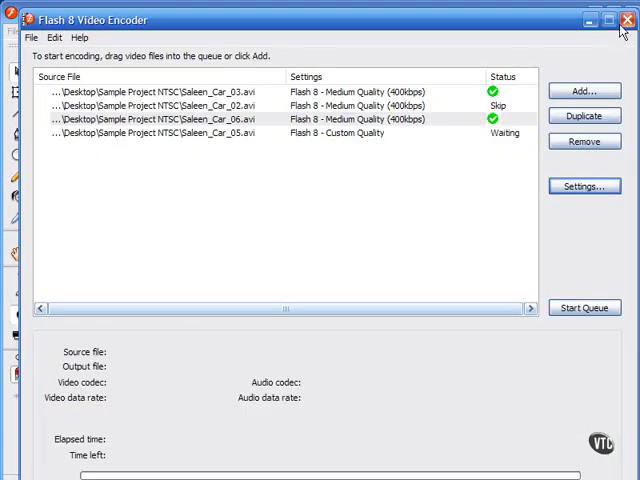
Step: Switch to the frame_labels_final document showing the embedded car video player
left_click(628, 20)
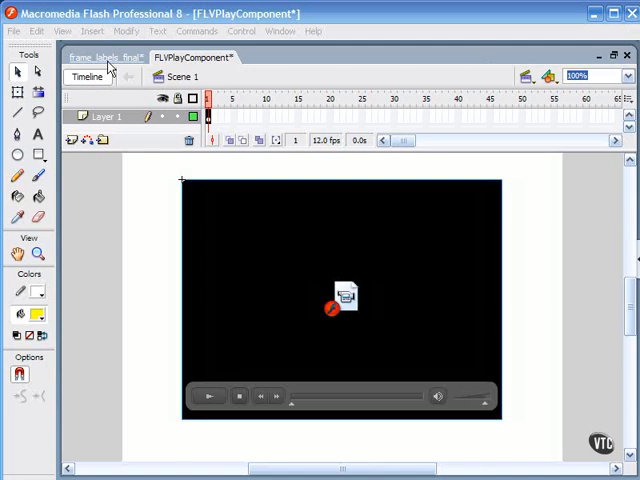
left_click(108, 56)
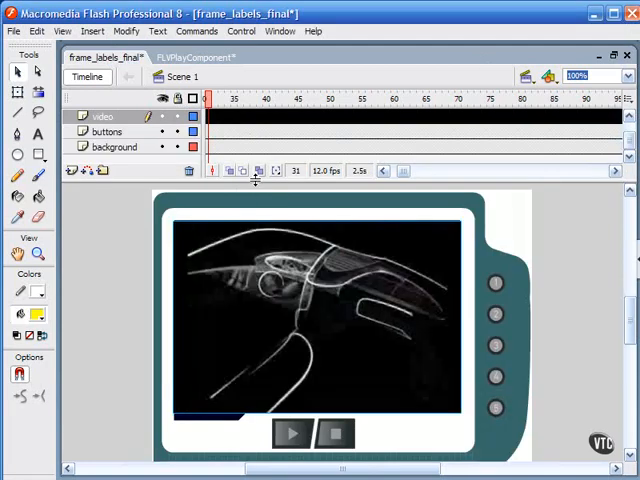
mouse_move(484, 384)
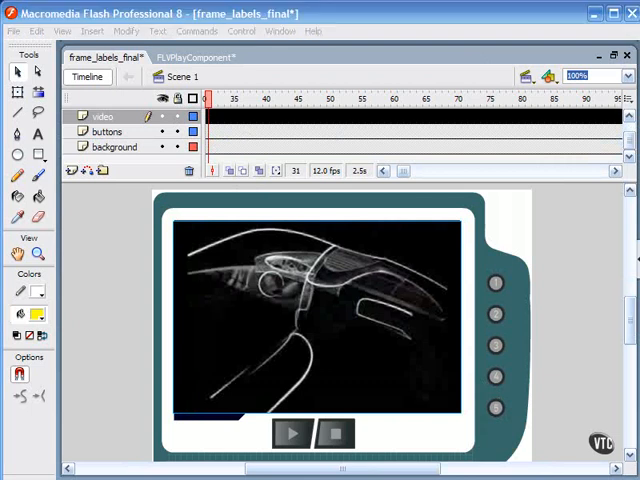
mouse_move(448, 140)
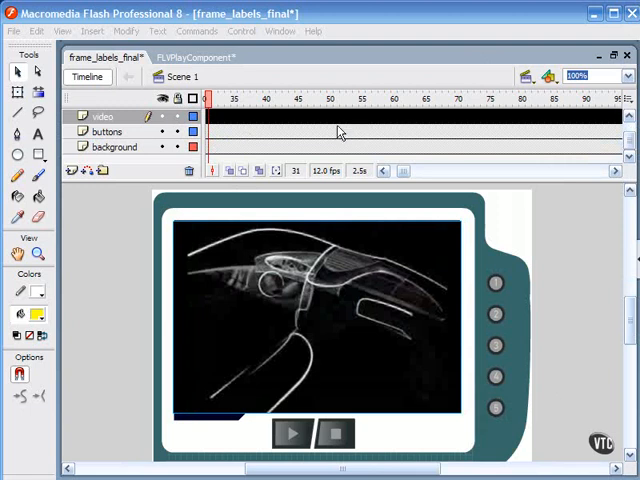
mouse_move(352, 130)
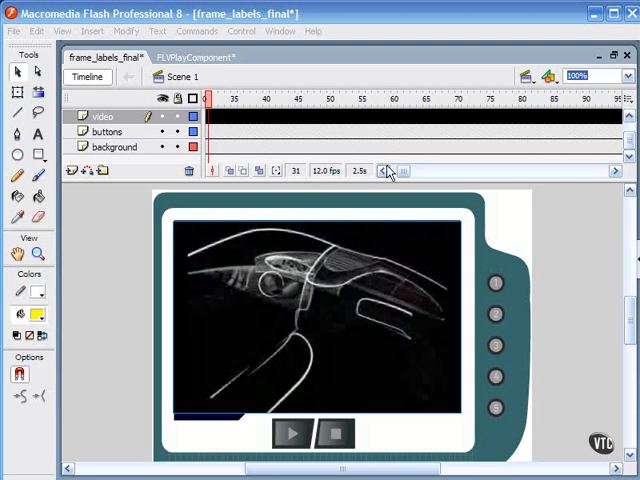
mouse_move(424, 240)
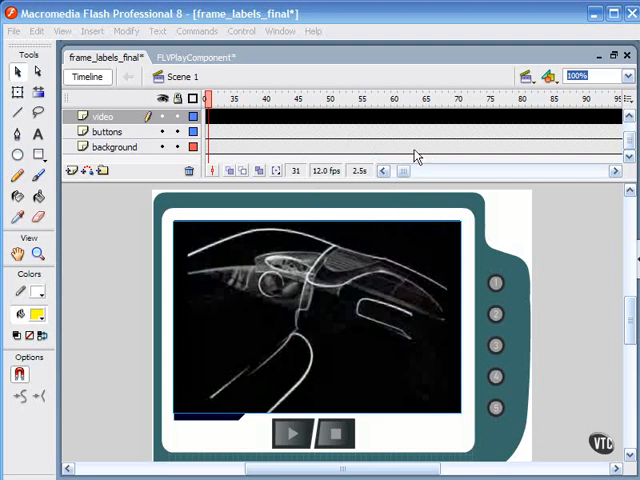
mouse_move(440, 182)
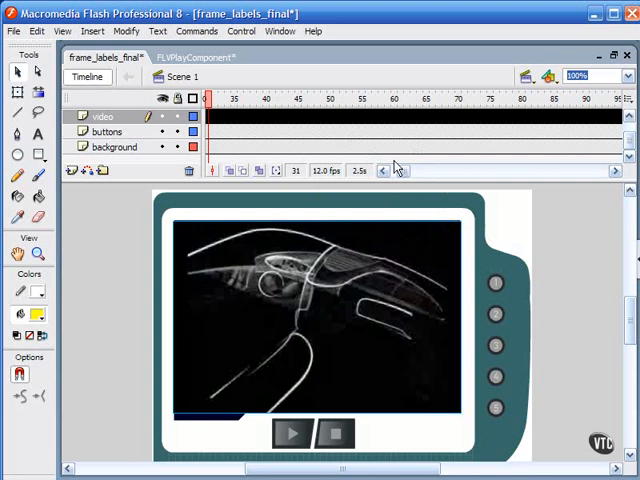
mouse_move(430, 158)
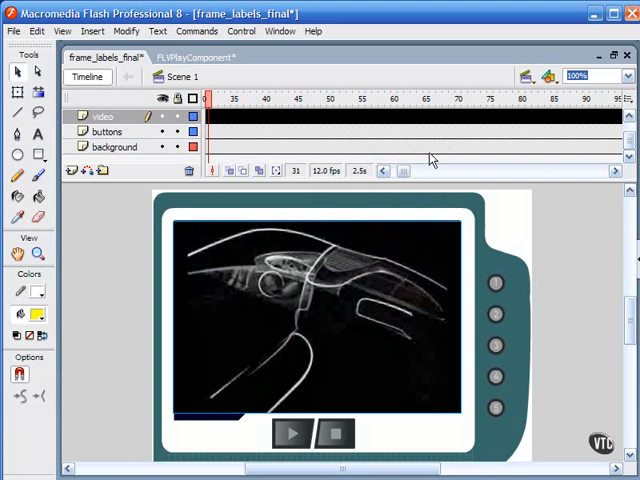
mouse_move(436, 120)
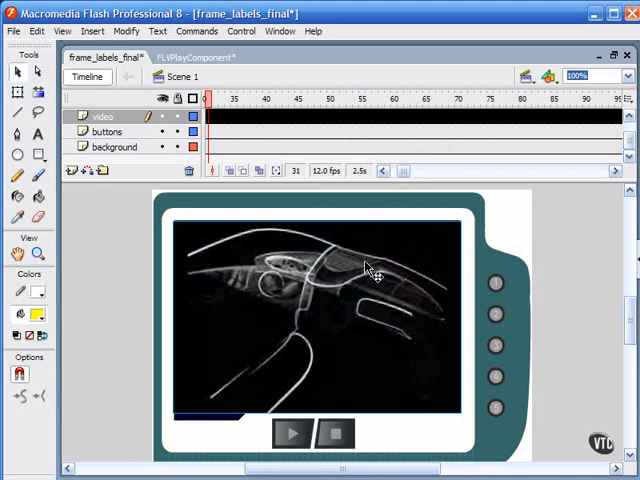
mouse_move(352, 298)
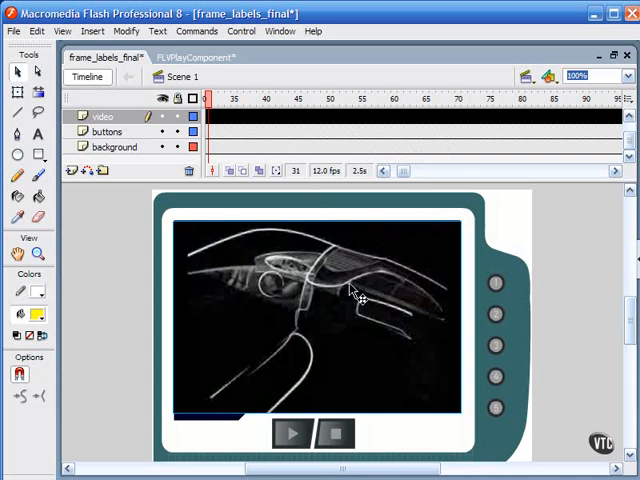